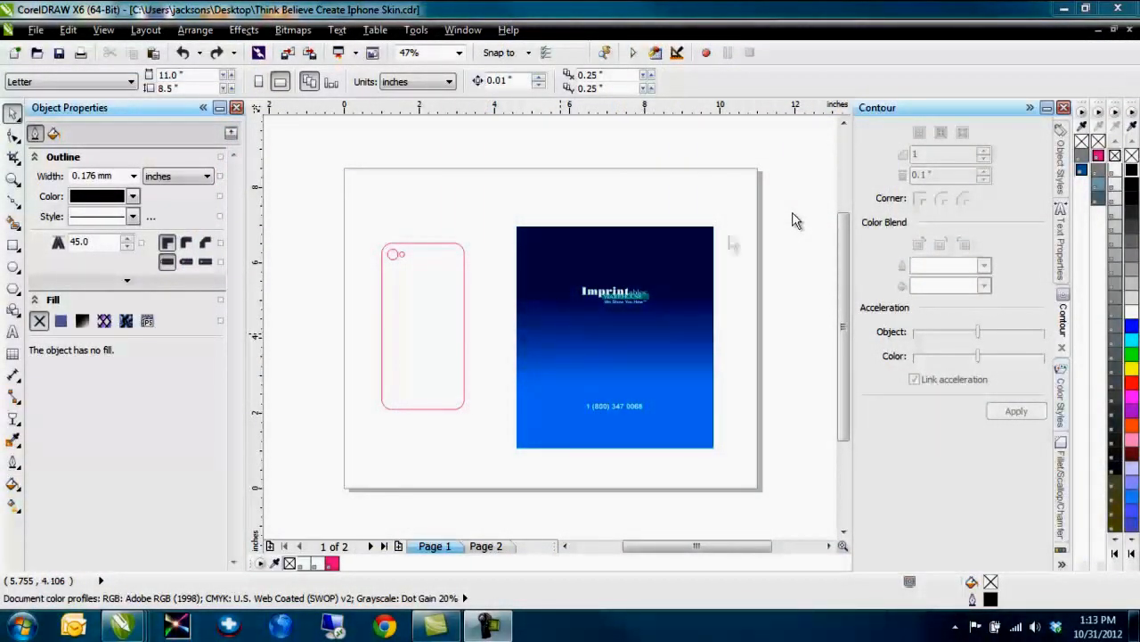
mouse_move(442, 266)
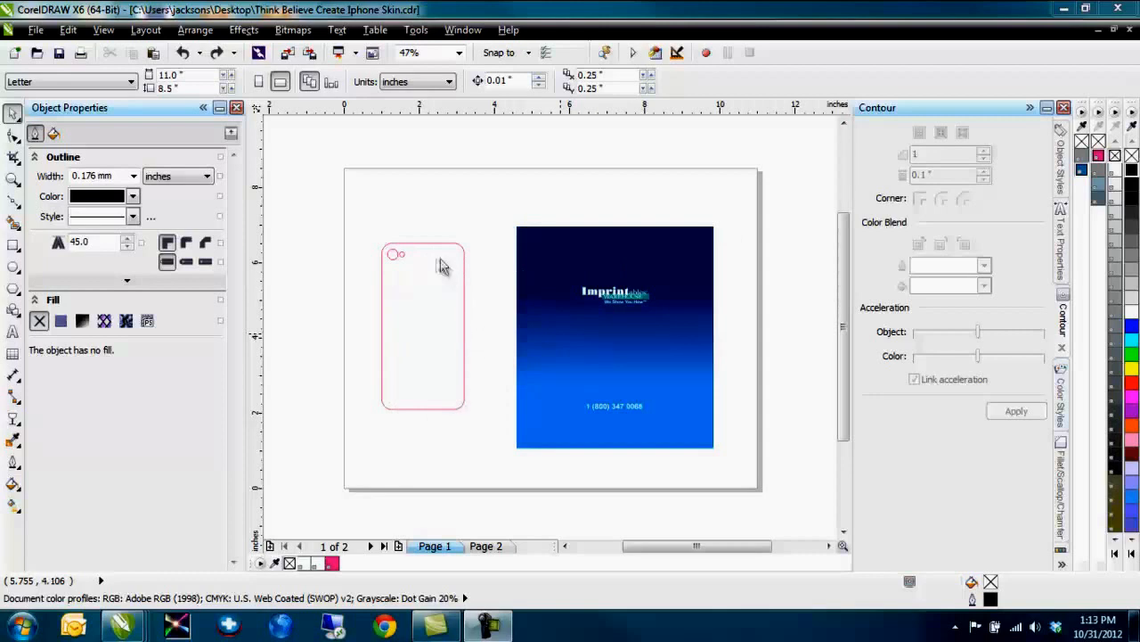
mouse_move(436, 322)
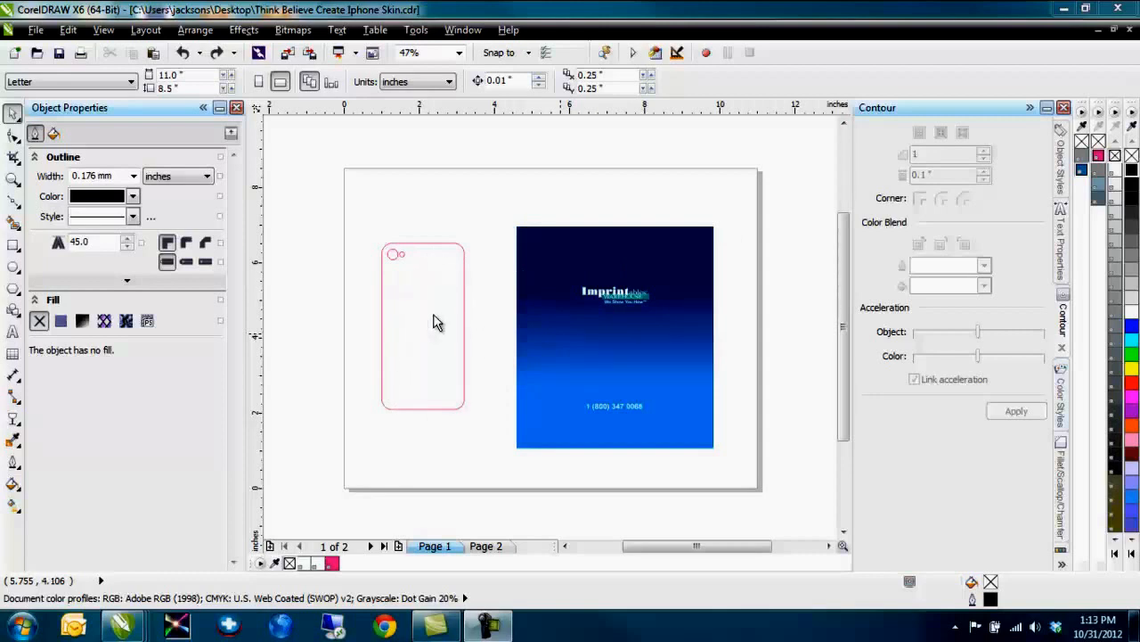
mouse_move(588, 258)
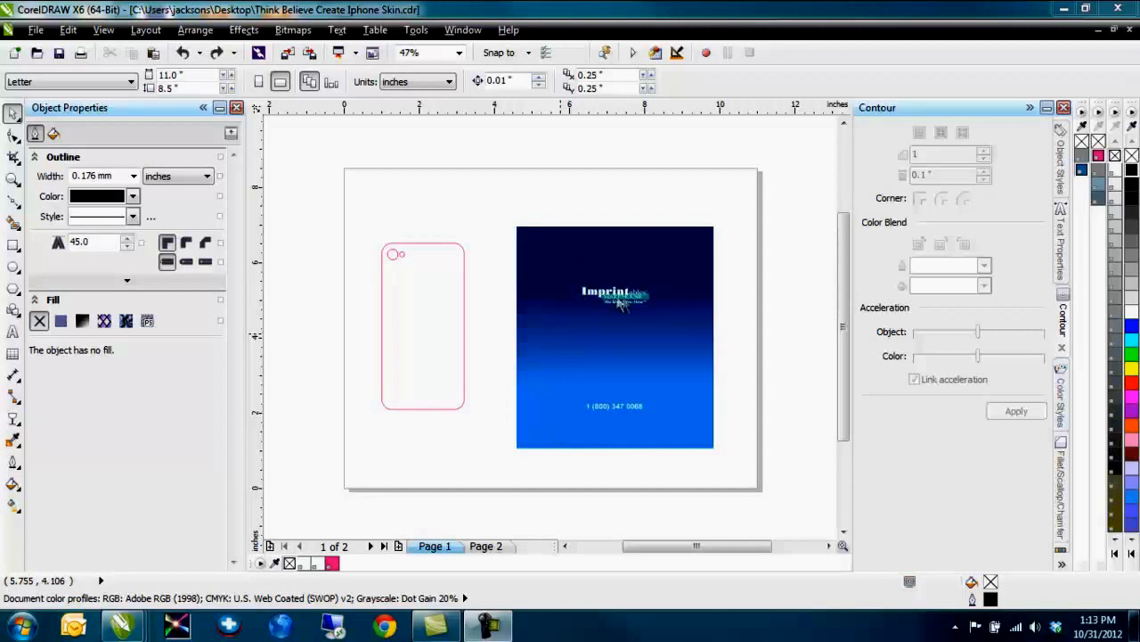
mouse_move(616, 419)
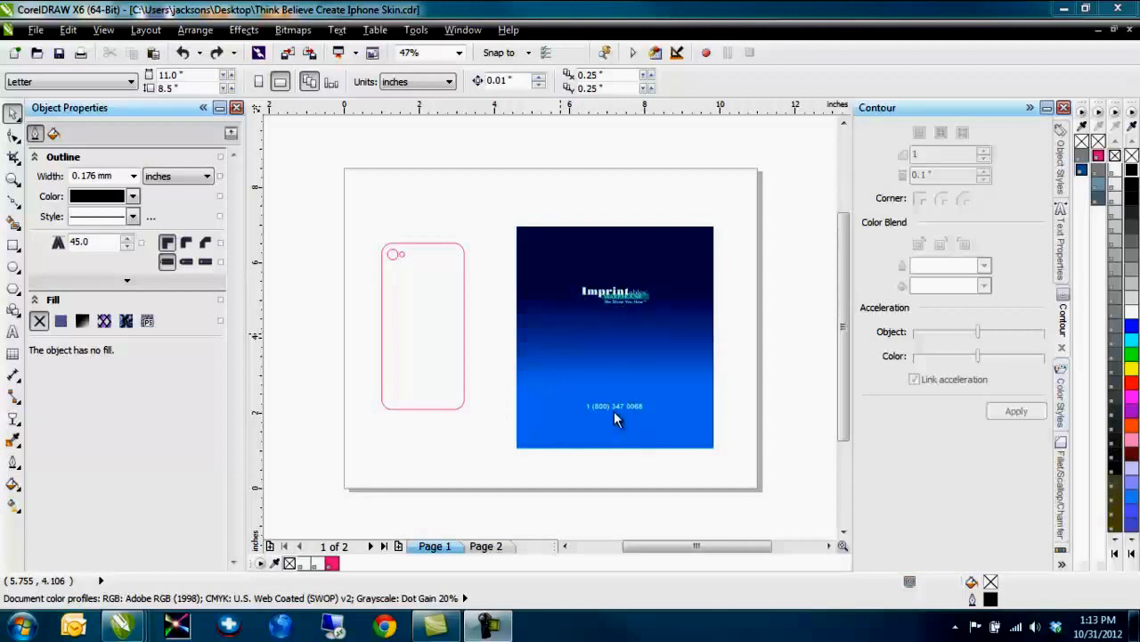
mouse_move(592, 364)
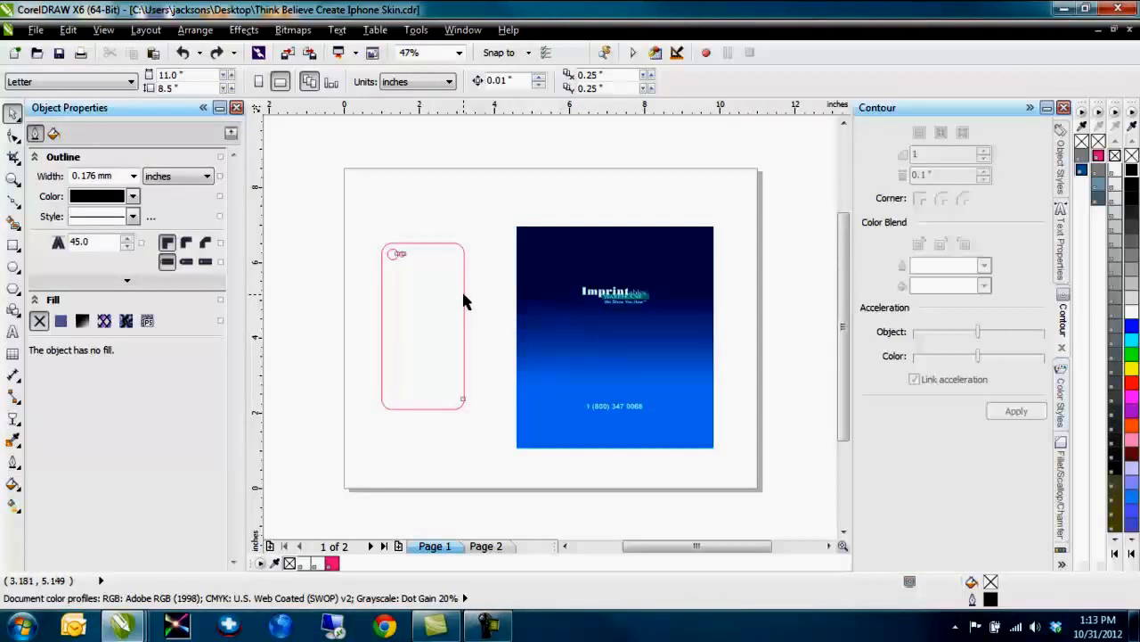
Select the blue gradient Imprintables graphic group and view its context actions.
left_click(422, 325)
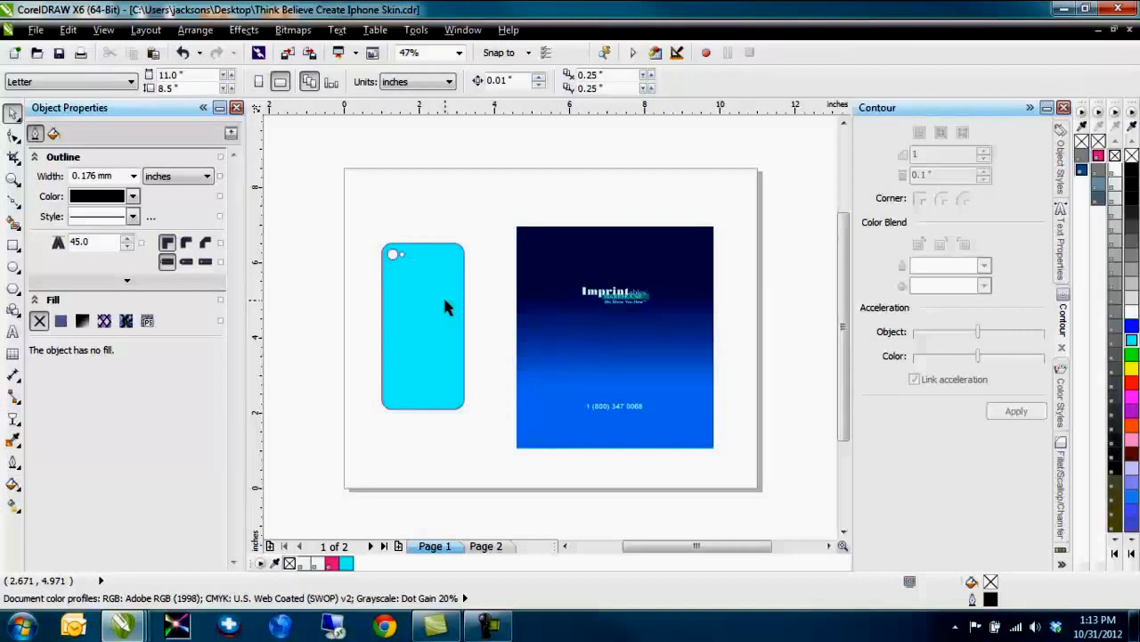
mouse_move(453, 367)
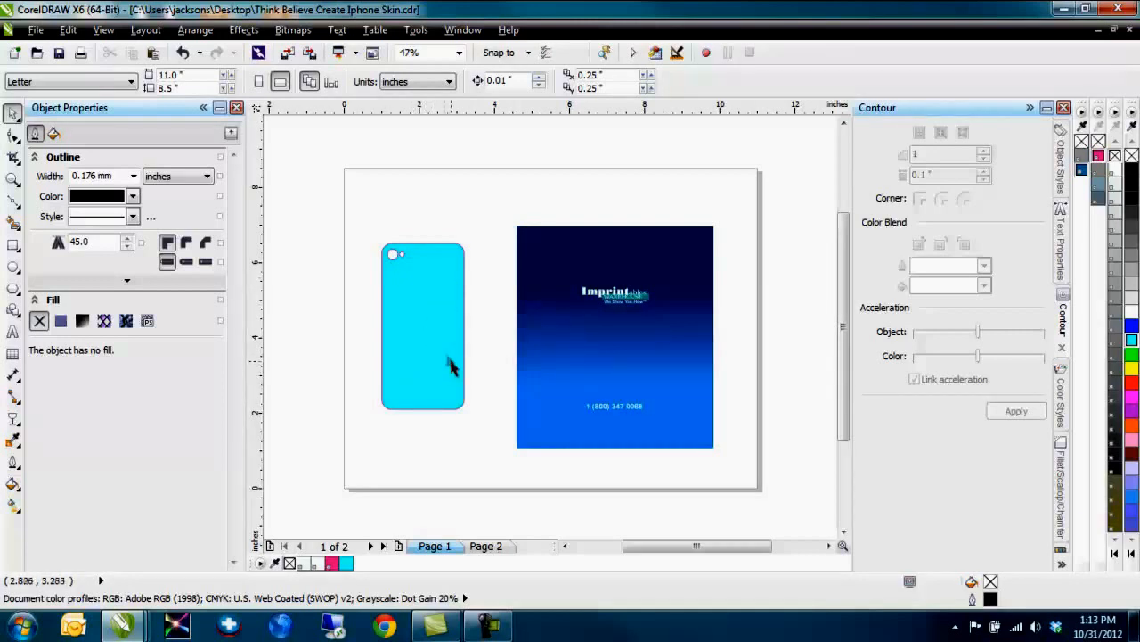
mouse_move(456, 263)
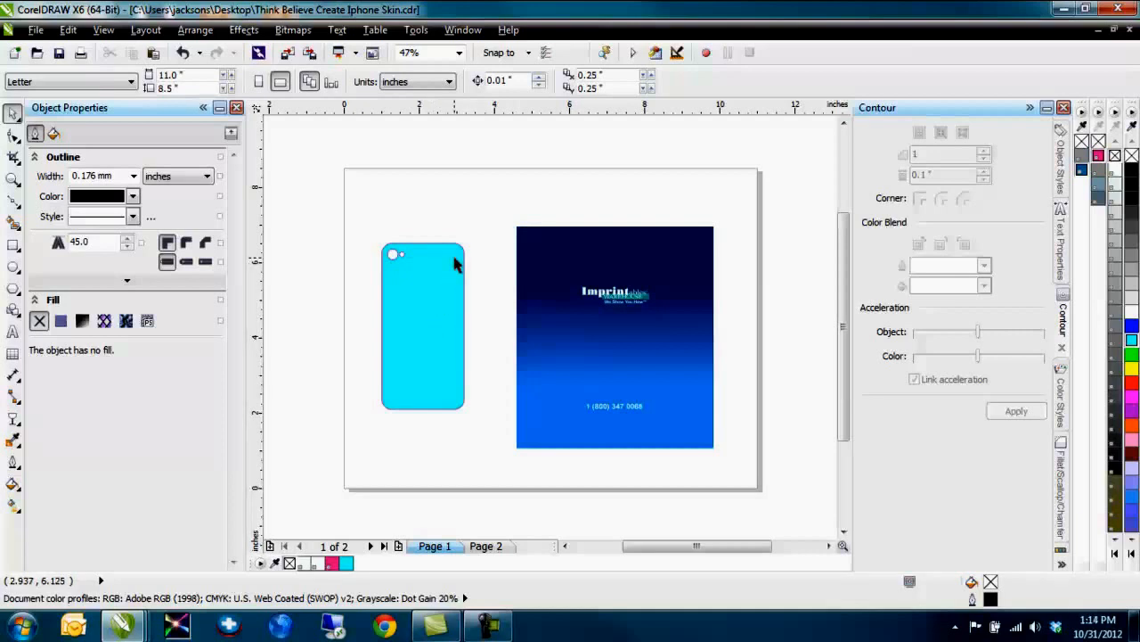
left_click(422, 325)
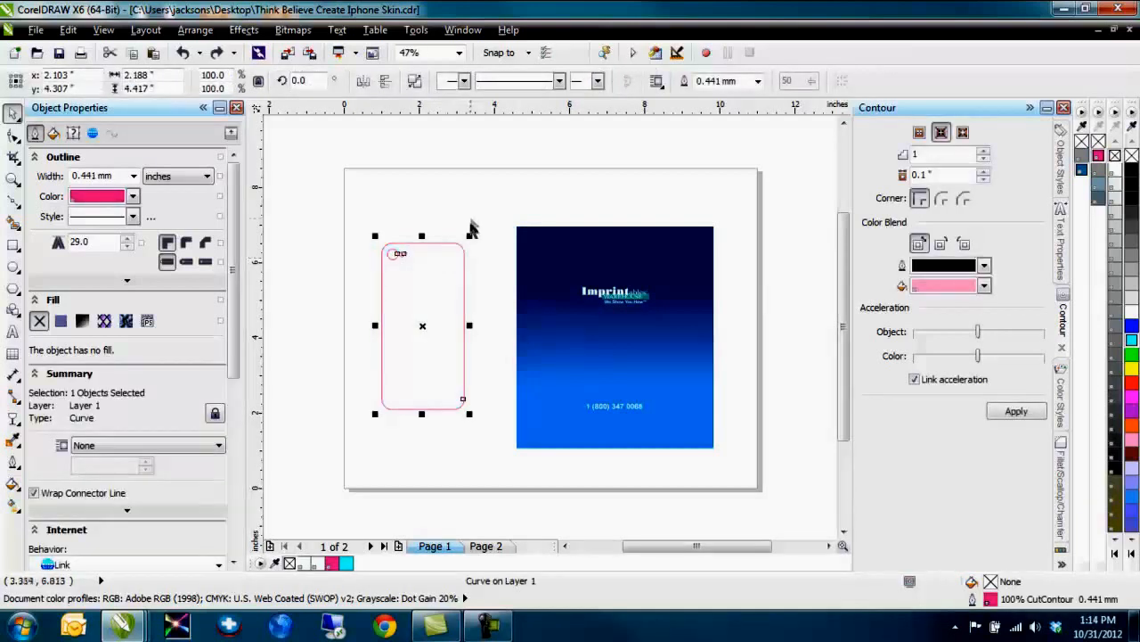
left_click(474, 223)
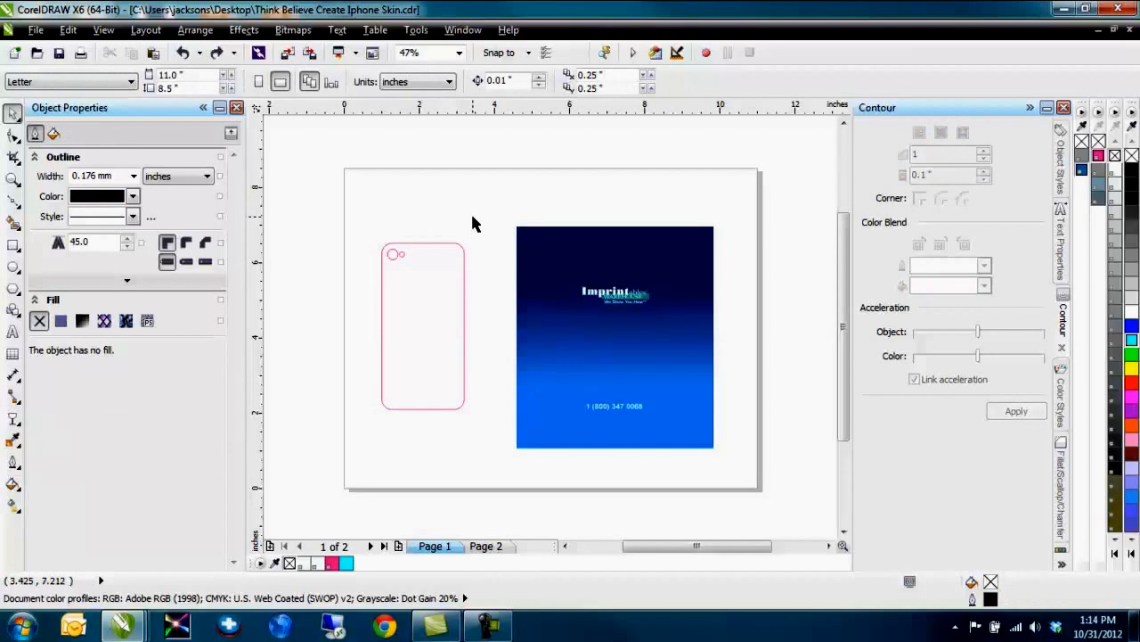
mouse_move(508, 207)
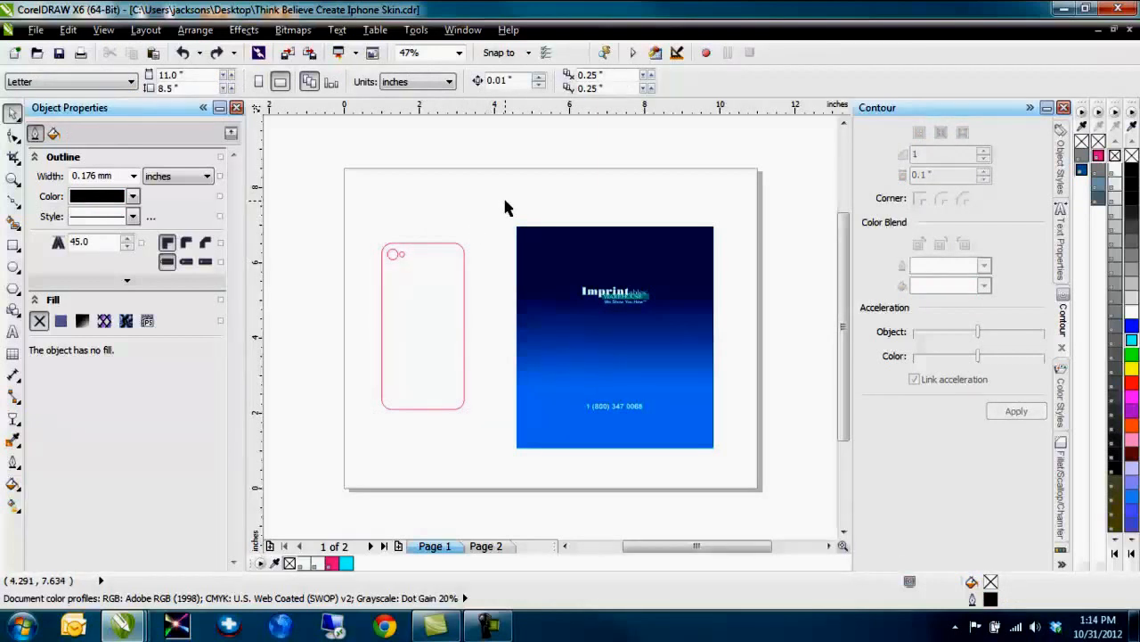
mouse_move(636, 338)
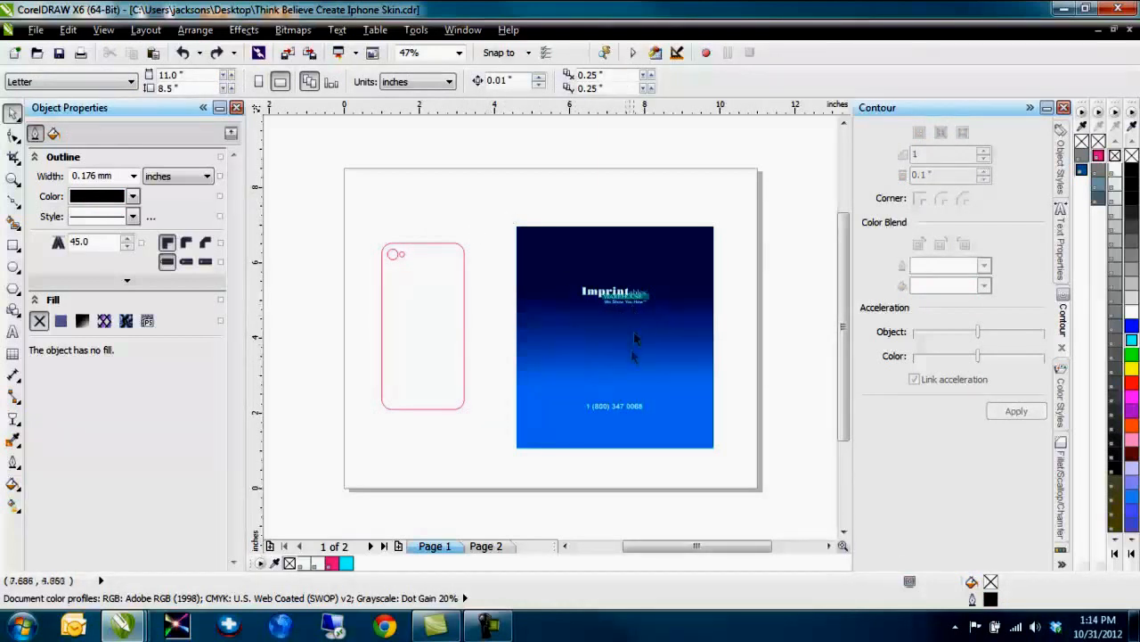
mouse_move(620, 392)
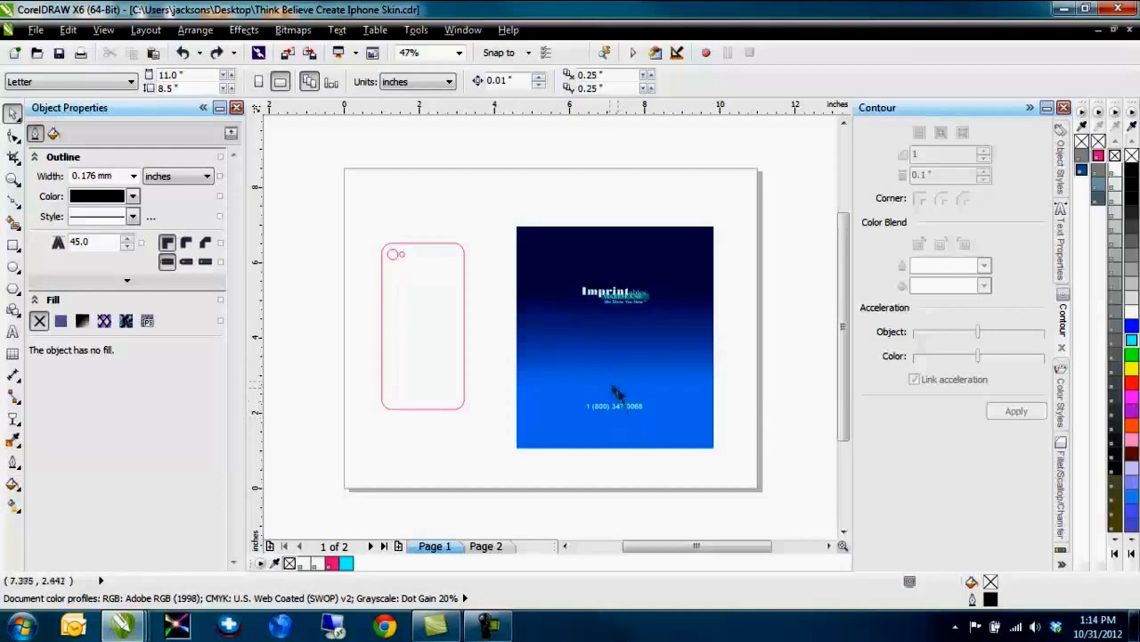
left_click(615, 337)
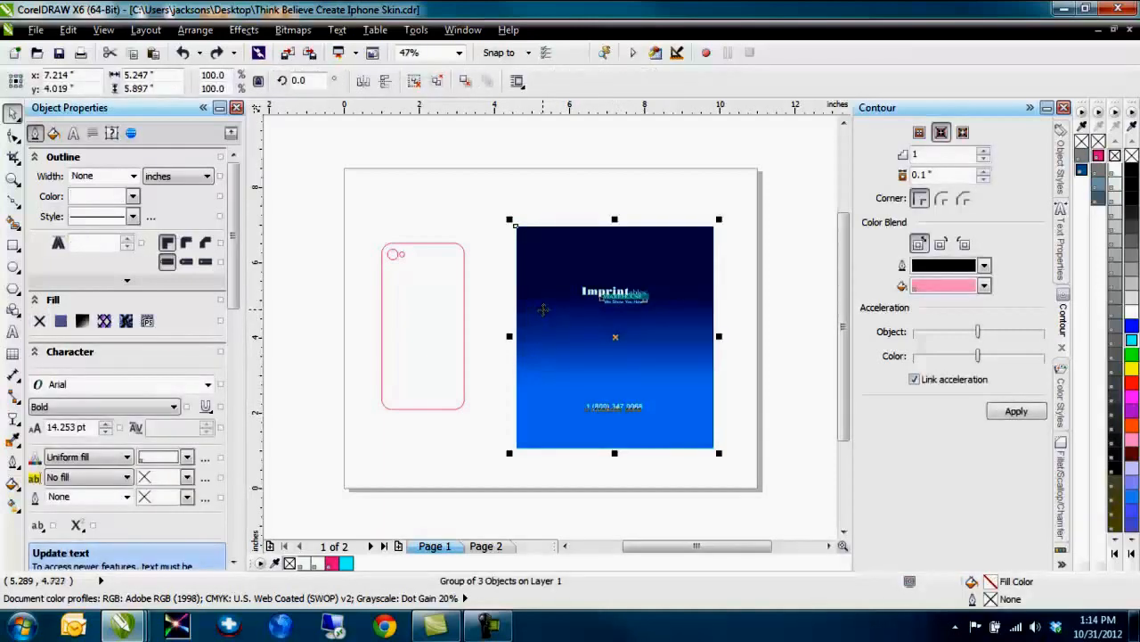
right_click(615, 335)
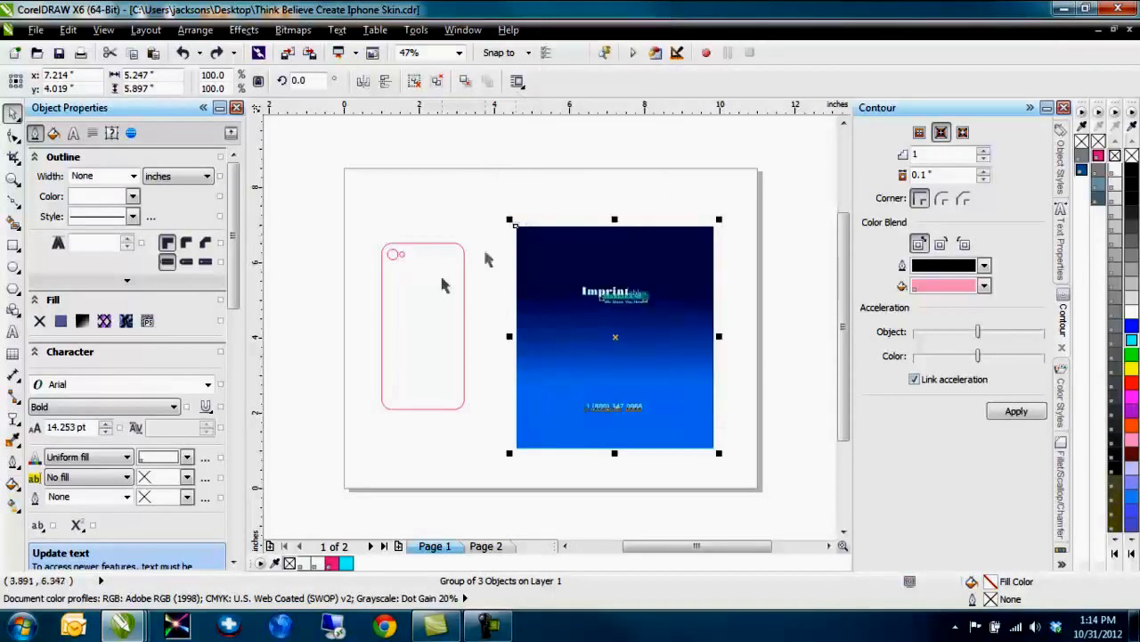
mouse_move(242, 28)
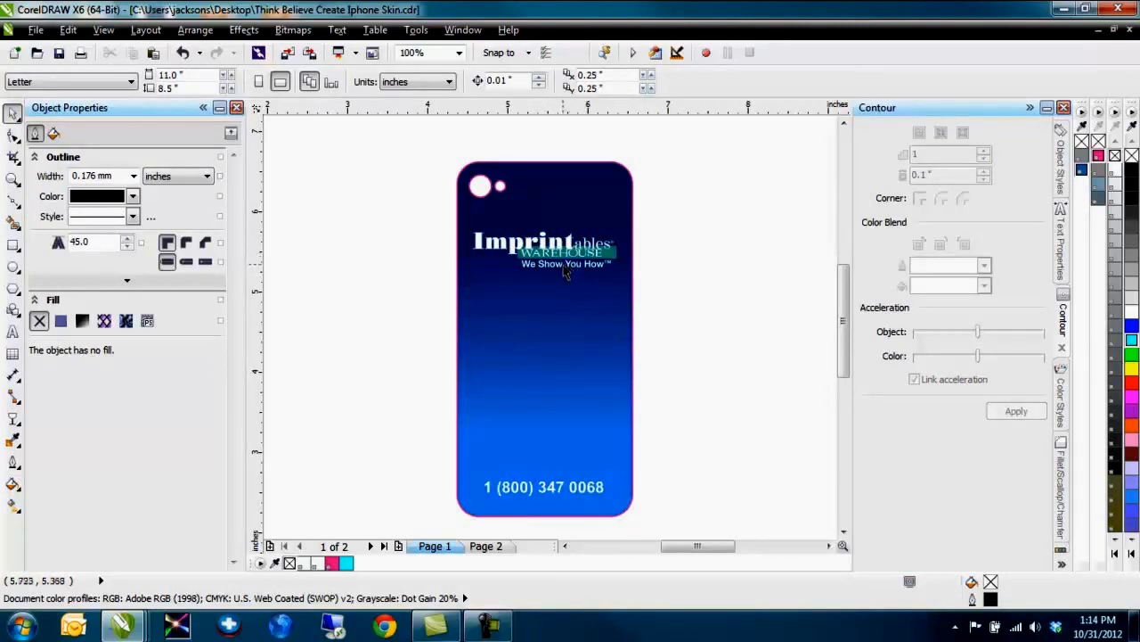
mouse_move(638, 387)
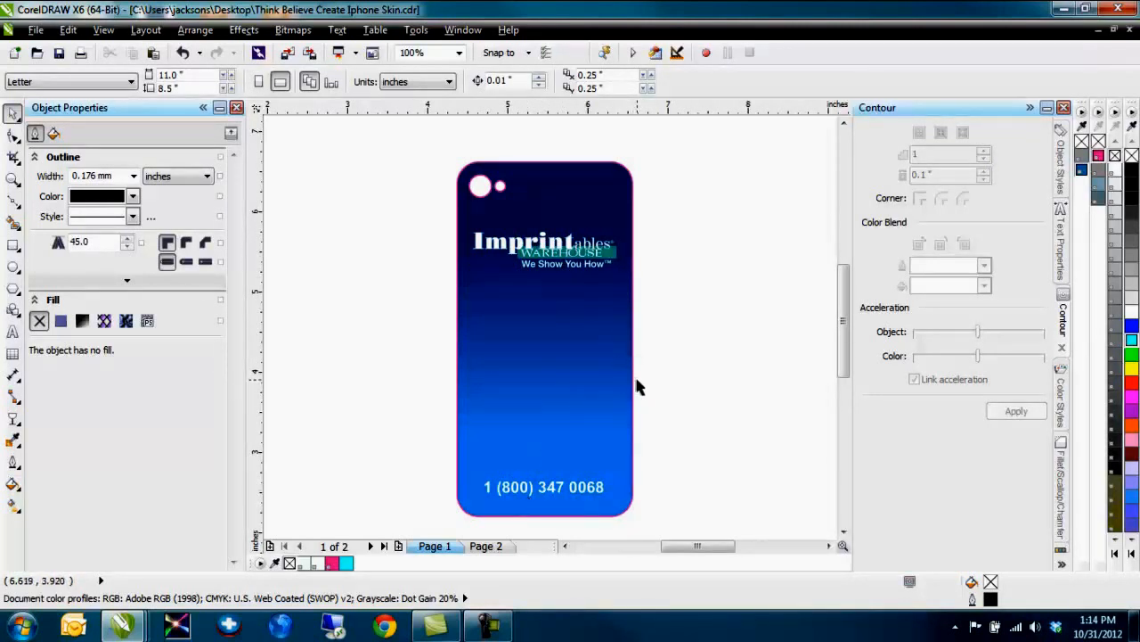
mouse_move(599, 365)
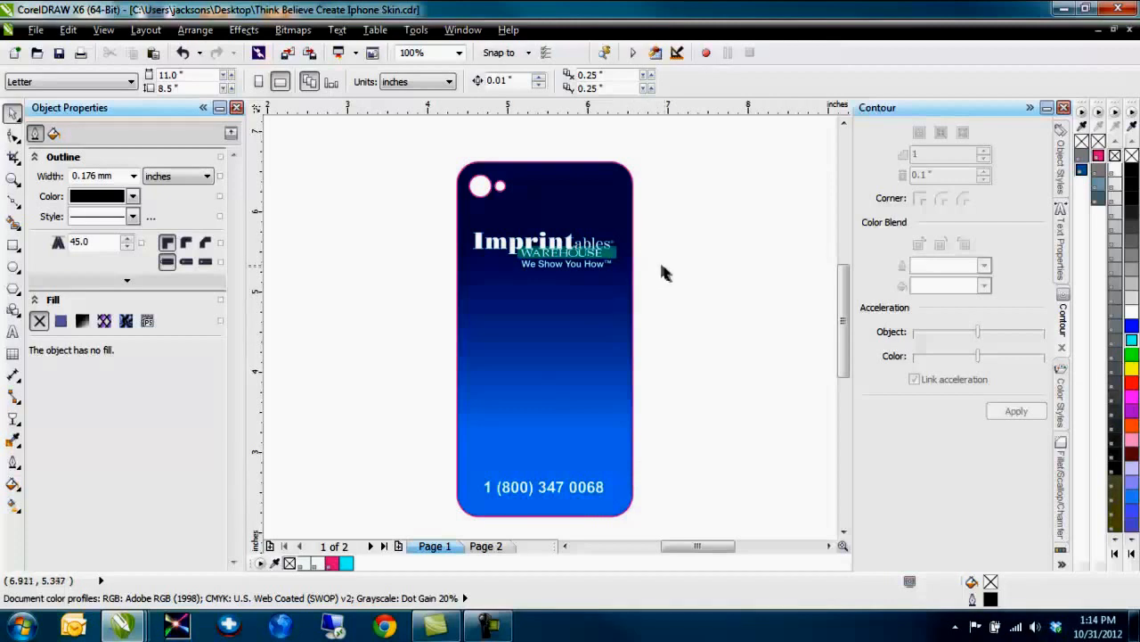
mouse_move(643, 266)
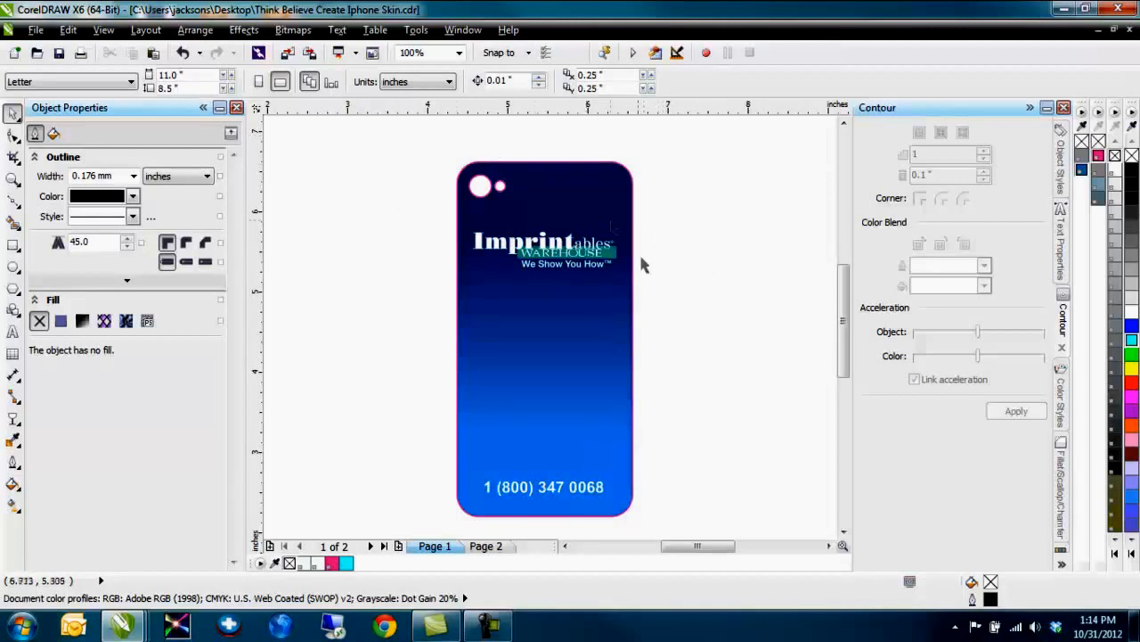
mouse_move(663, 301)
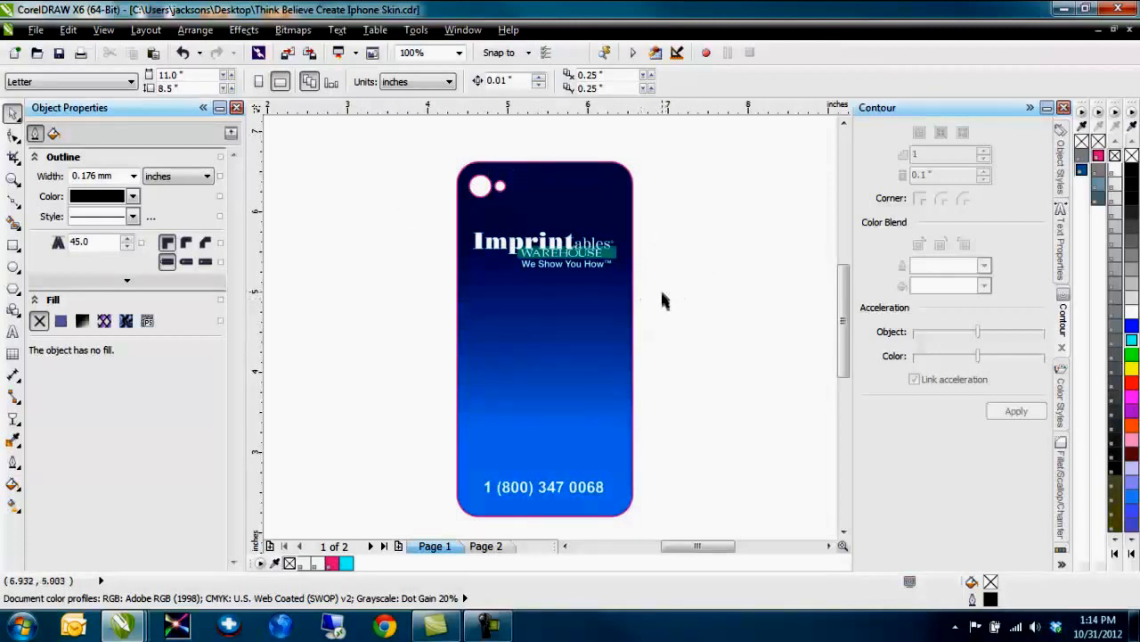
mouse_move(663, 303)
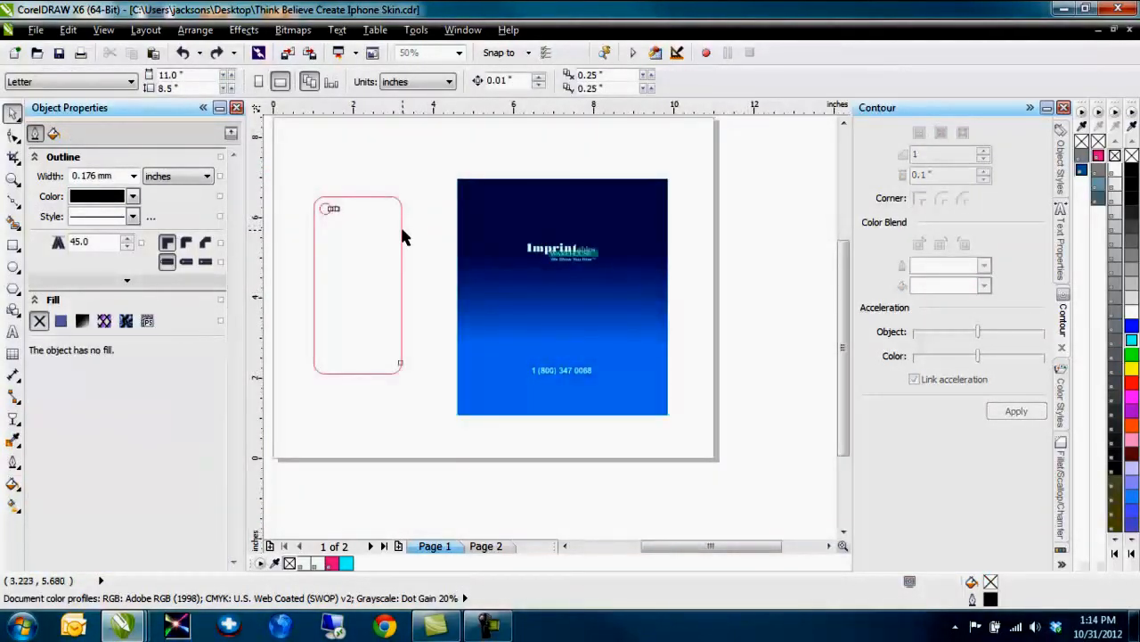
Apply a 0.05 inch contour around the outer phone outline curve.
right_click(356, 285)
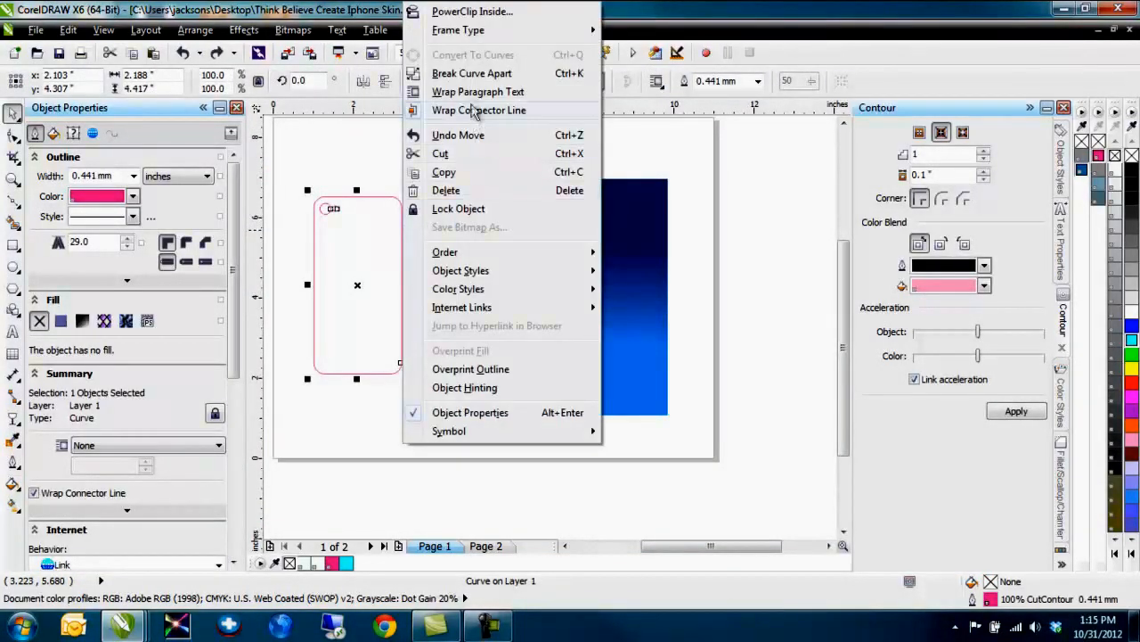
mouse_move(337, 217)
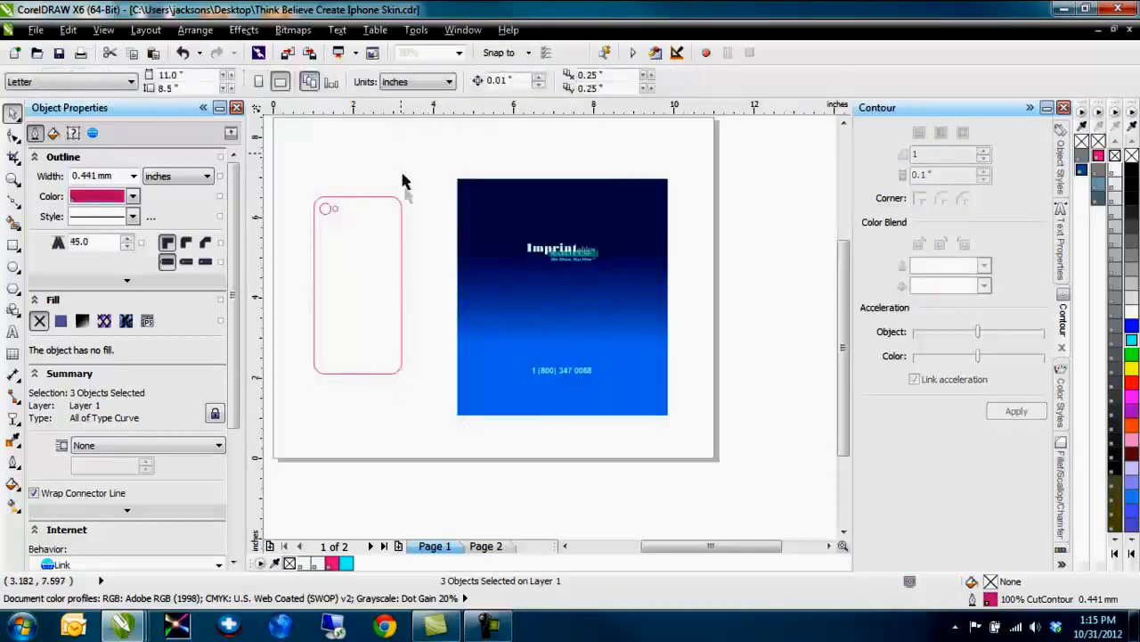
left_click(356, 286)
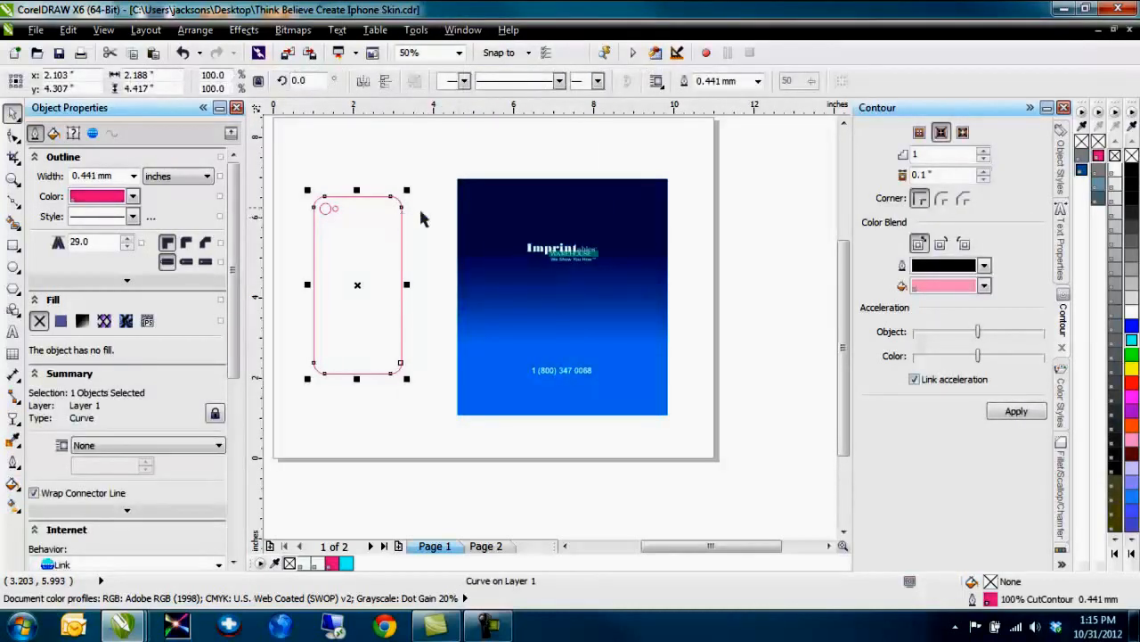
mouse_move(900, 196)
type("05")
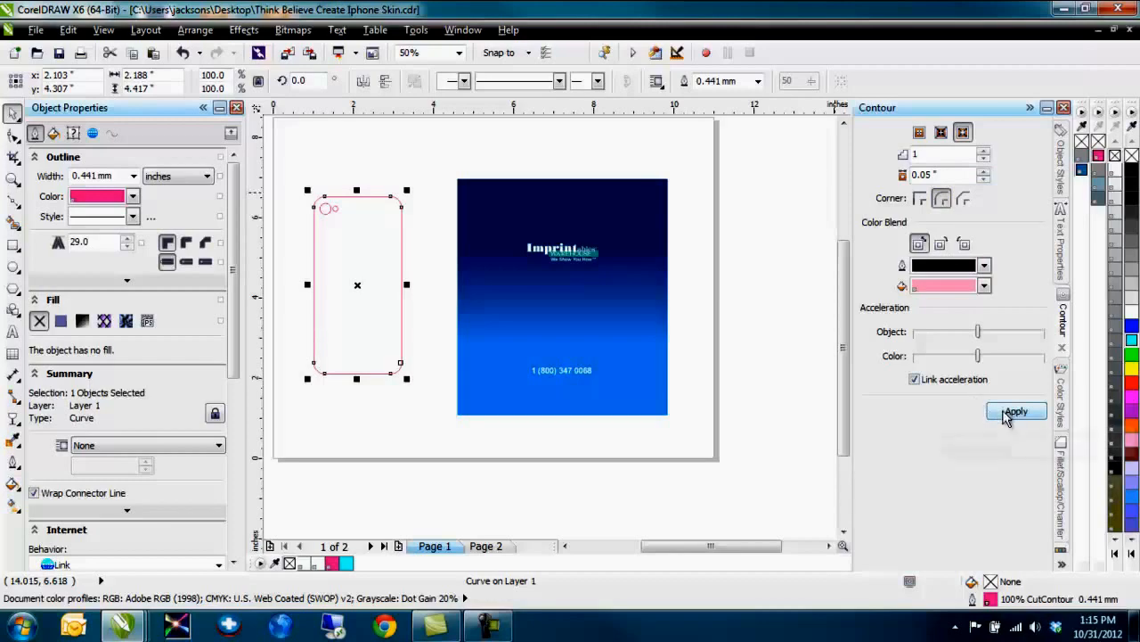
left_click(1016, 410)
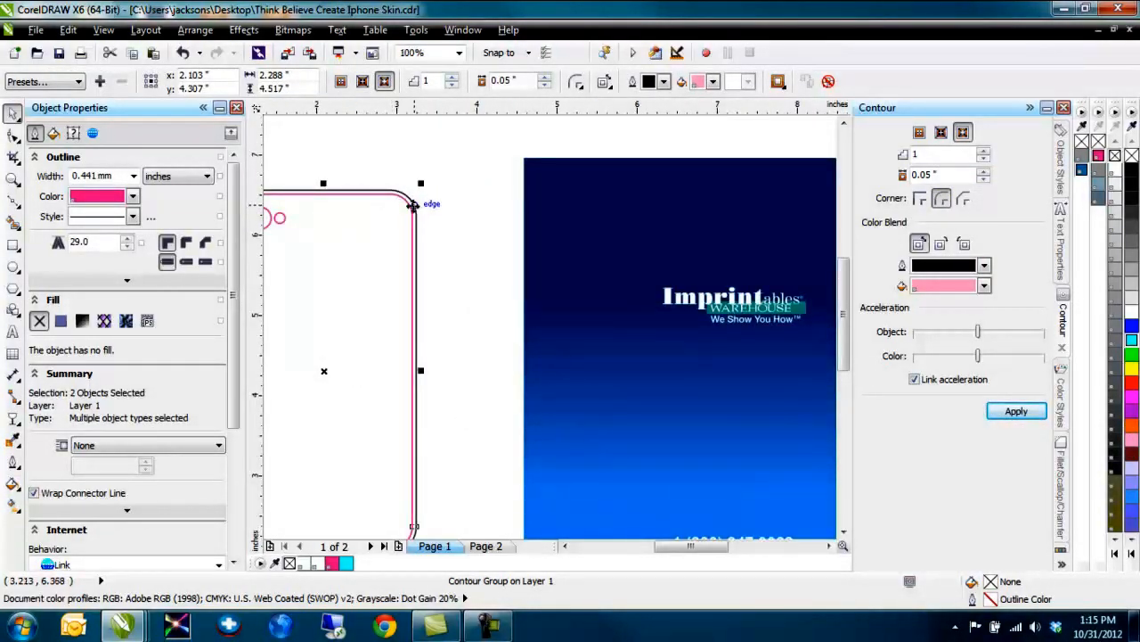
left_click_drag(413, 203, 384, 189)
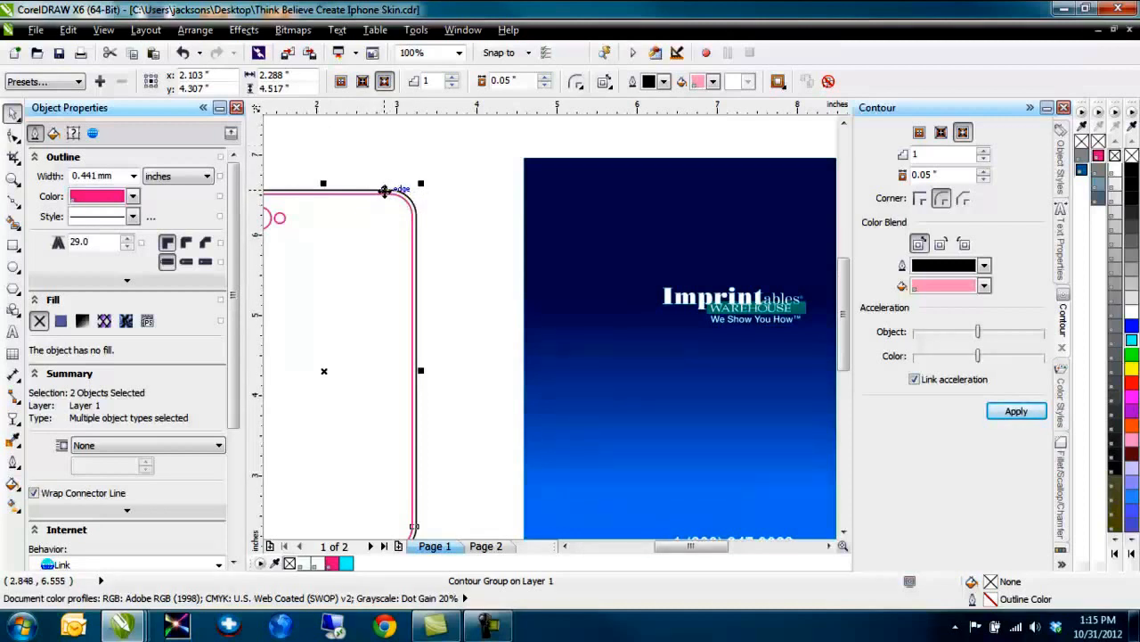
mouse_move(426, 244)
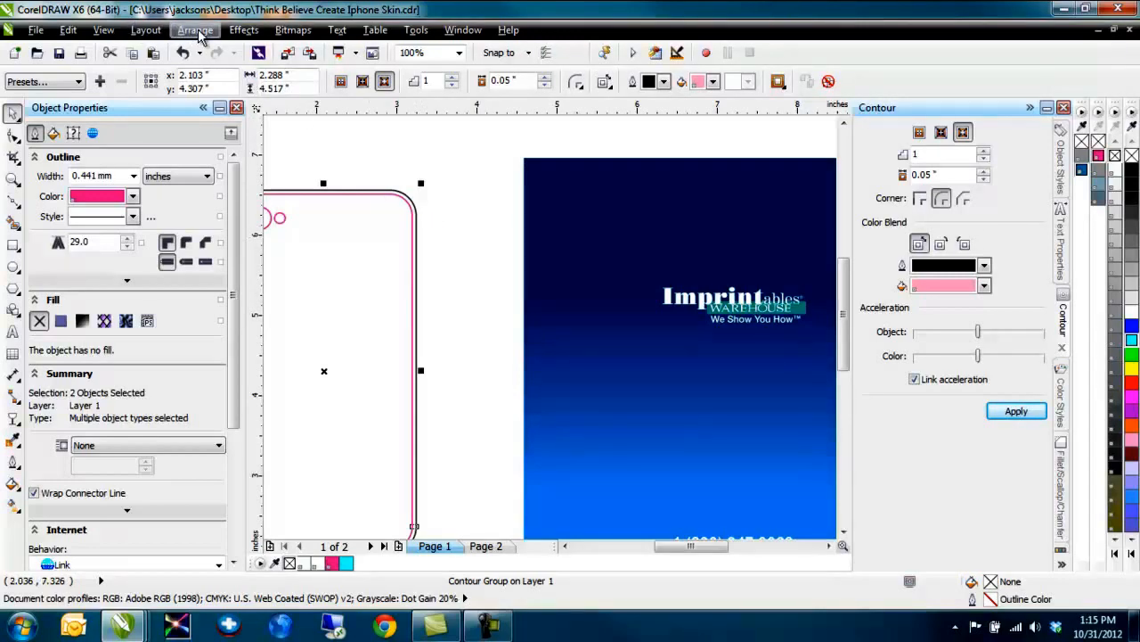
Break the new contour line apart from its contour group via Arrange.
left_click(196, 28)
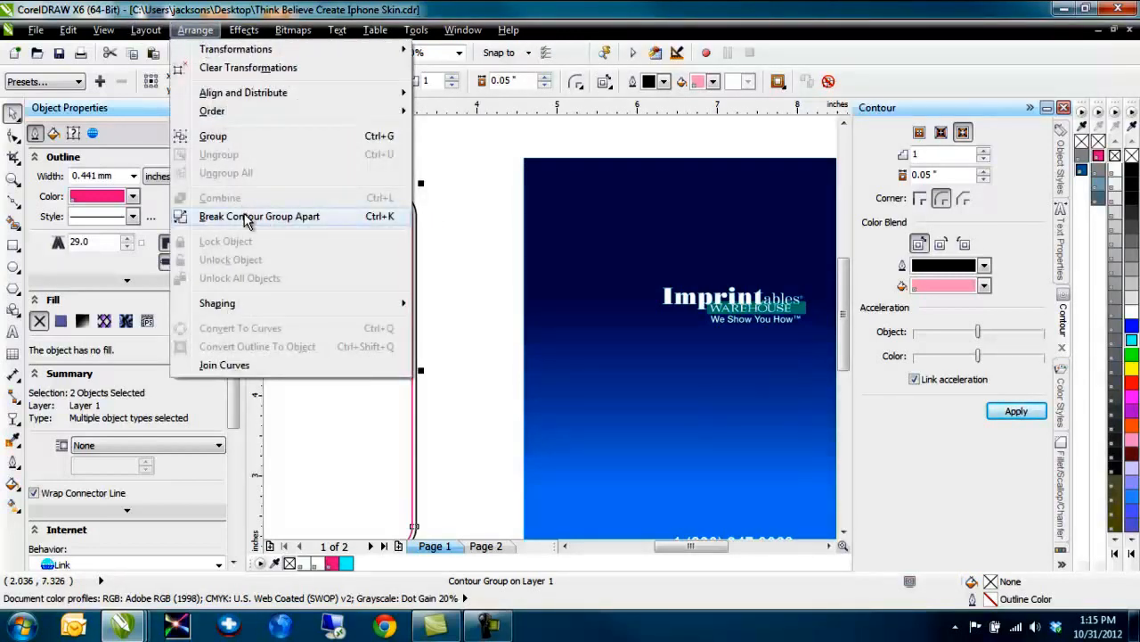
left_click(260, 216)
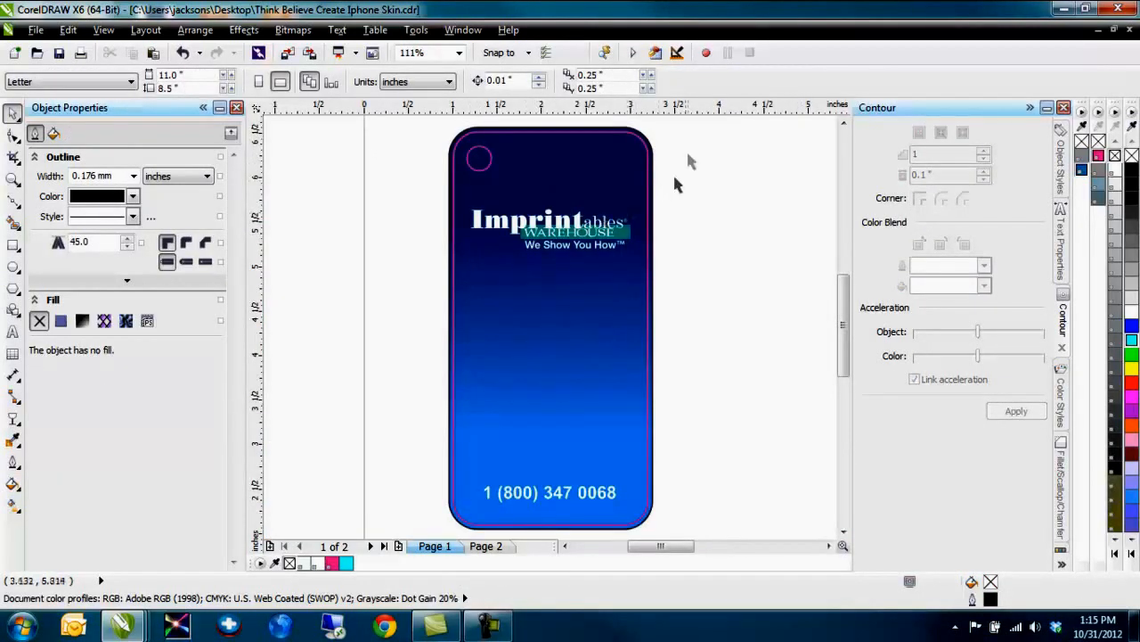
mouse_move(681, 187)
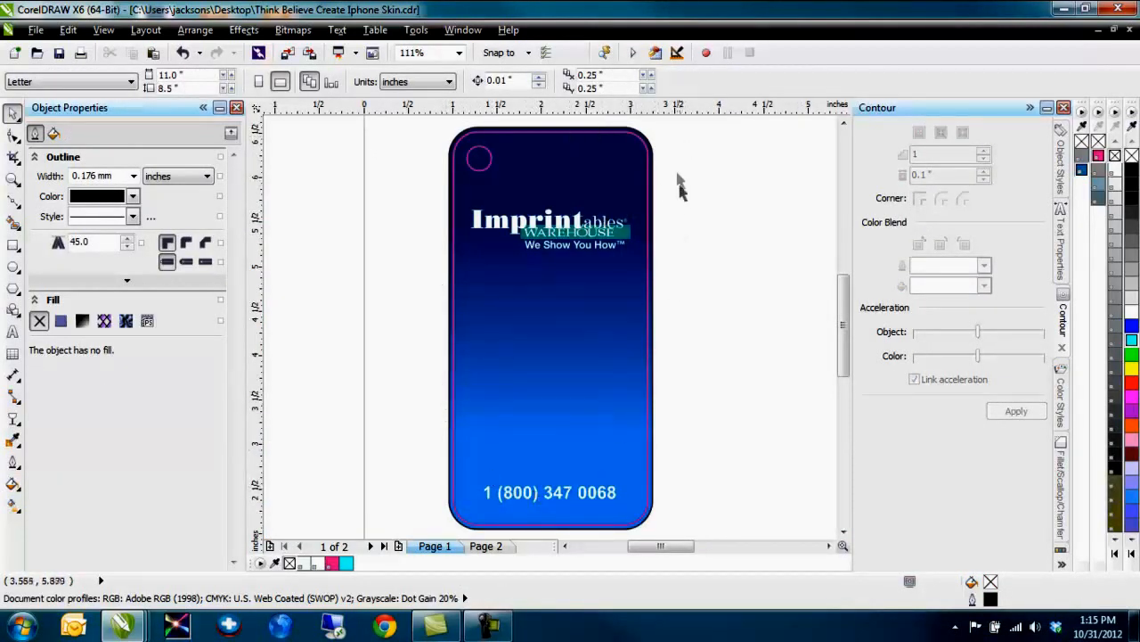
mouse_move(548, 509)
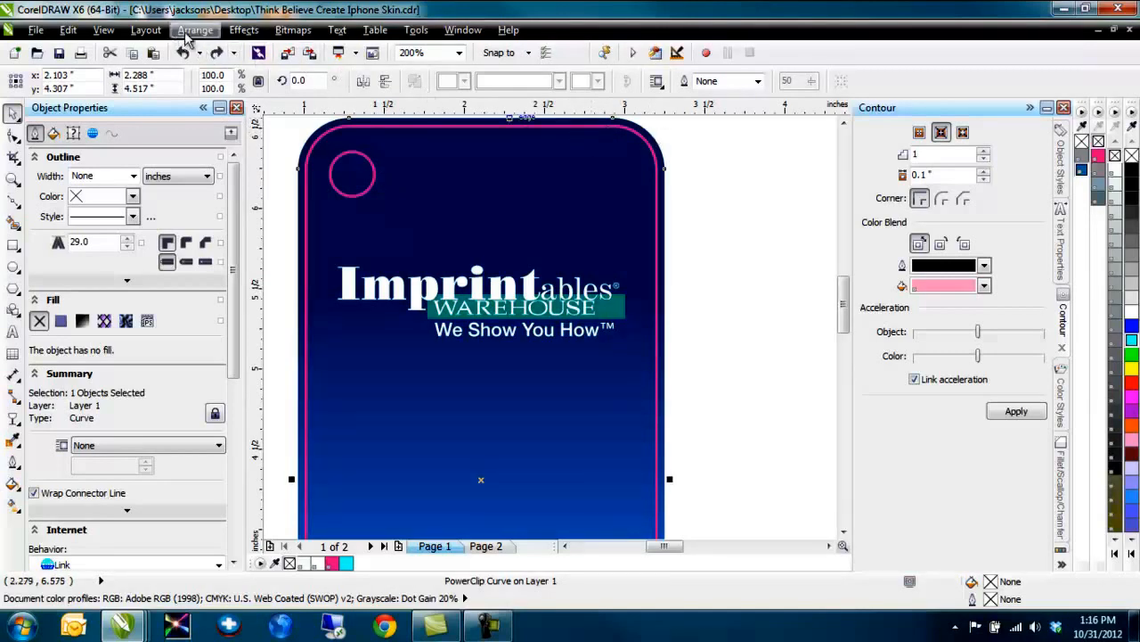
Send the PowerClipped graphic to the back of the layer via Arrange > Order.
left_click(194, 29)
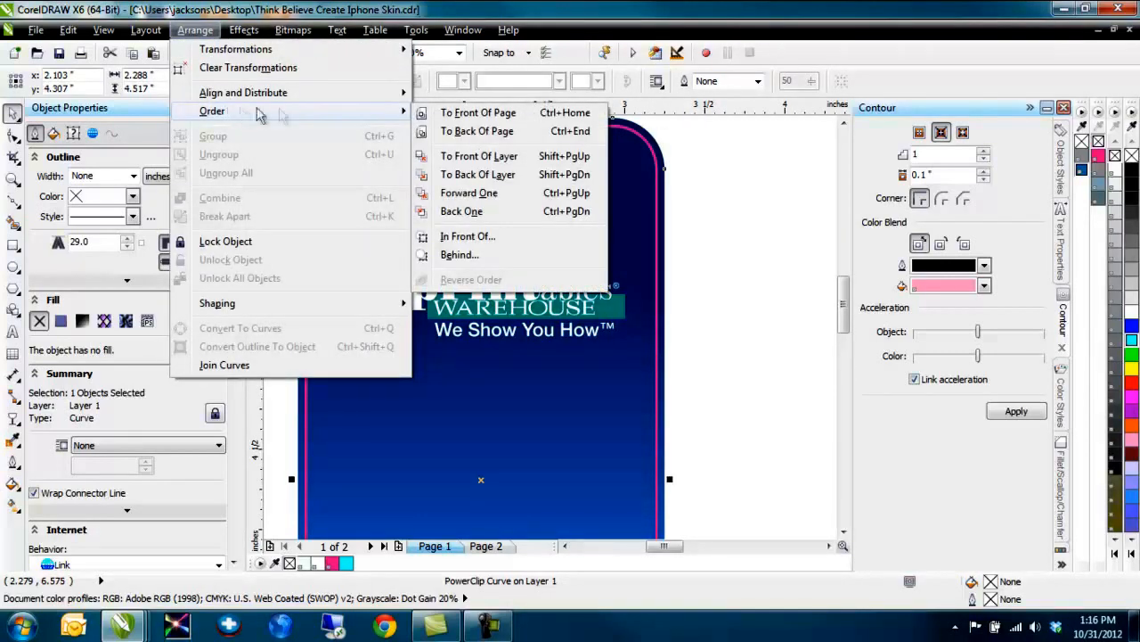
mouse_move(478, 174)
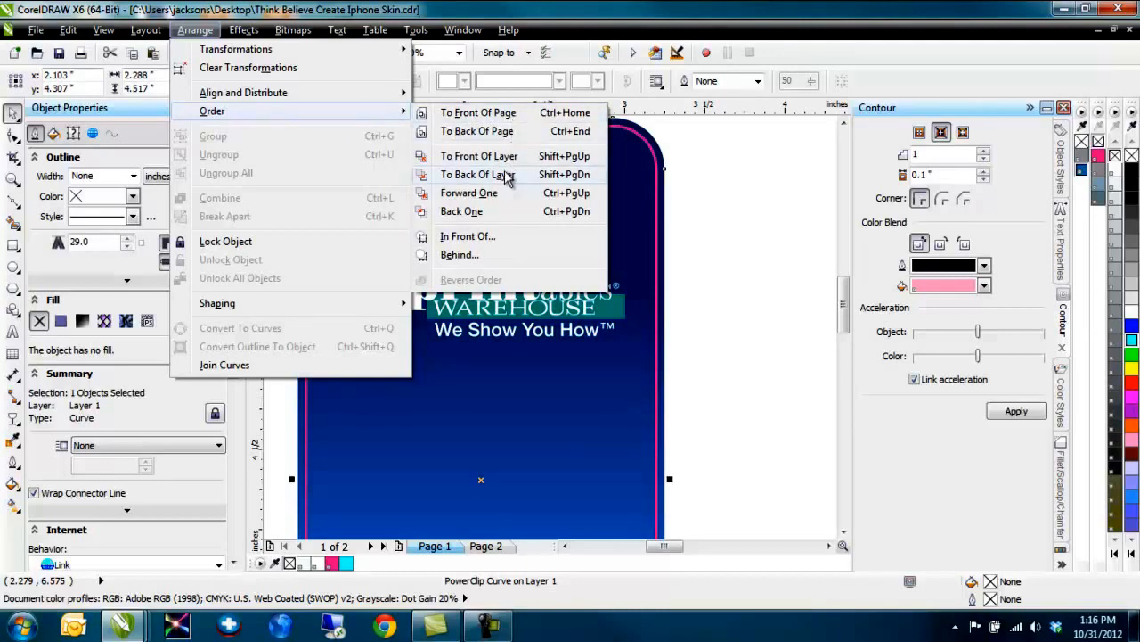
left_click(478, 175)
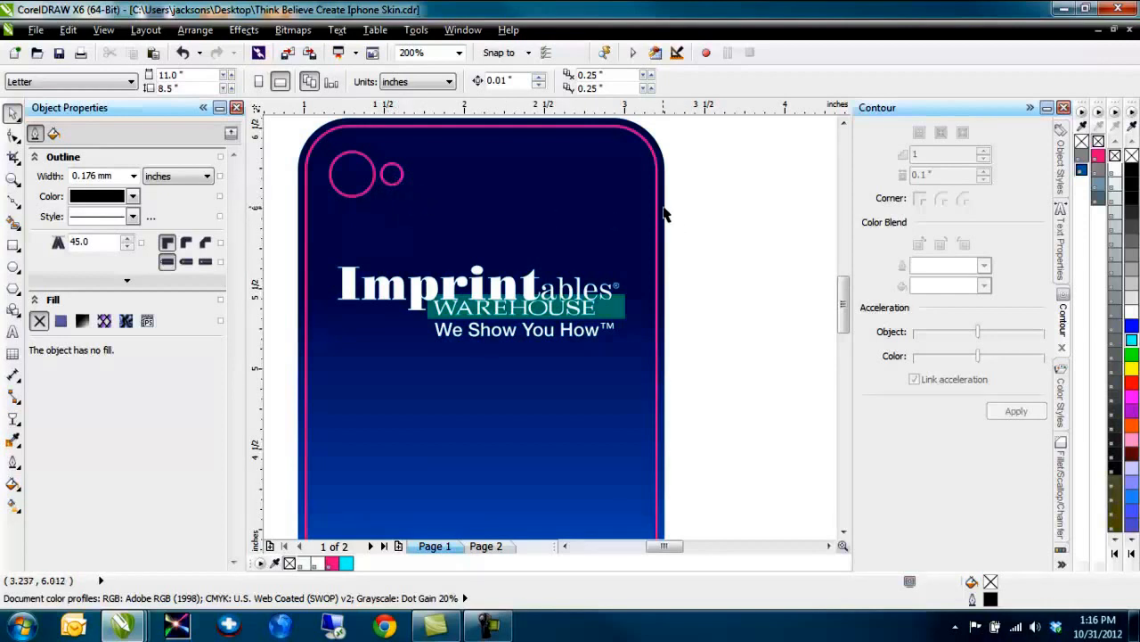
mouse_move(673, 212)
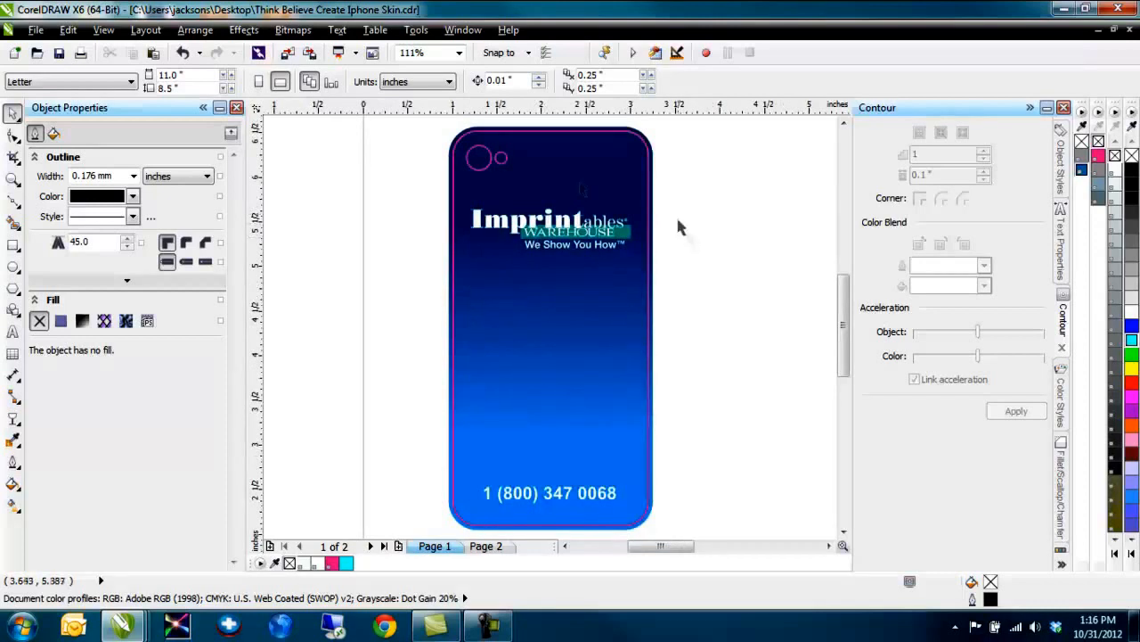
mouse_move(642, 328)
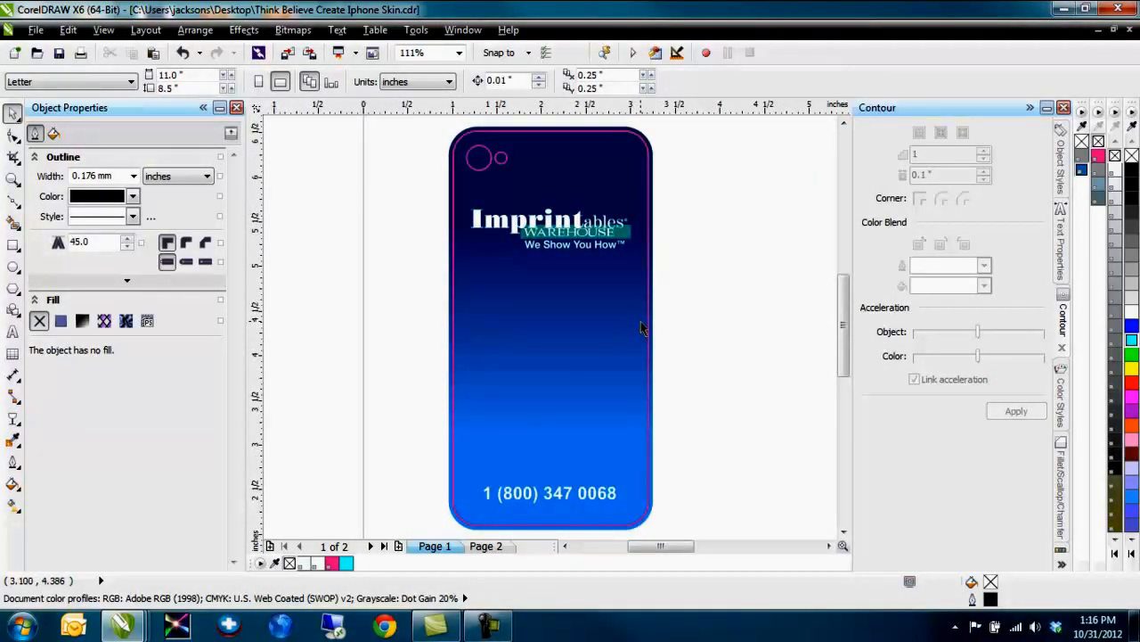